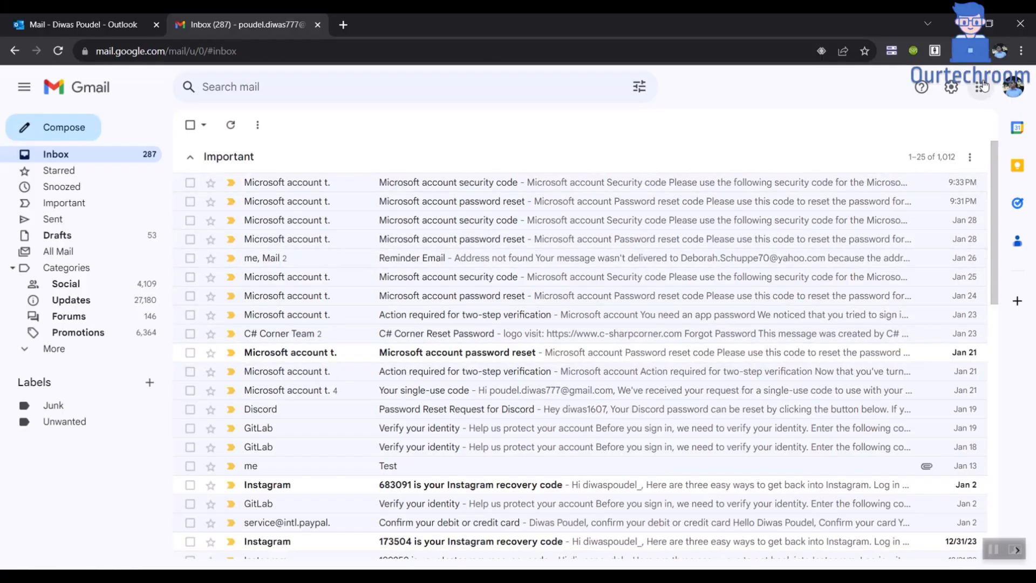
# Step: Launch Google Calendar from Gmail's Google apps grid in a new tab
pyautogui.click(981, 87)
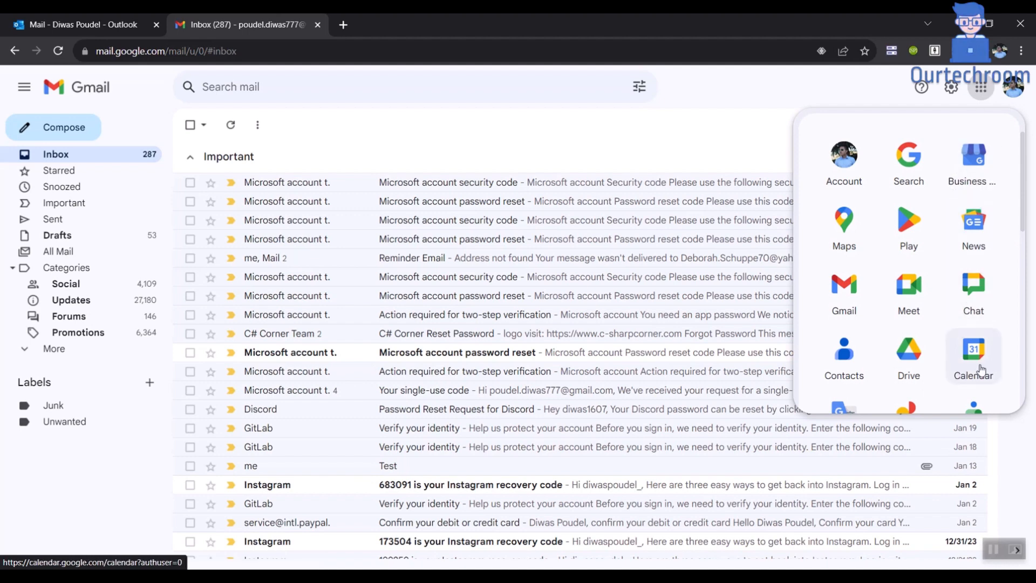
pyautogui.click(973, 348)
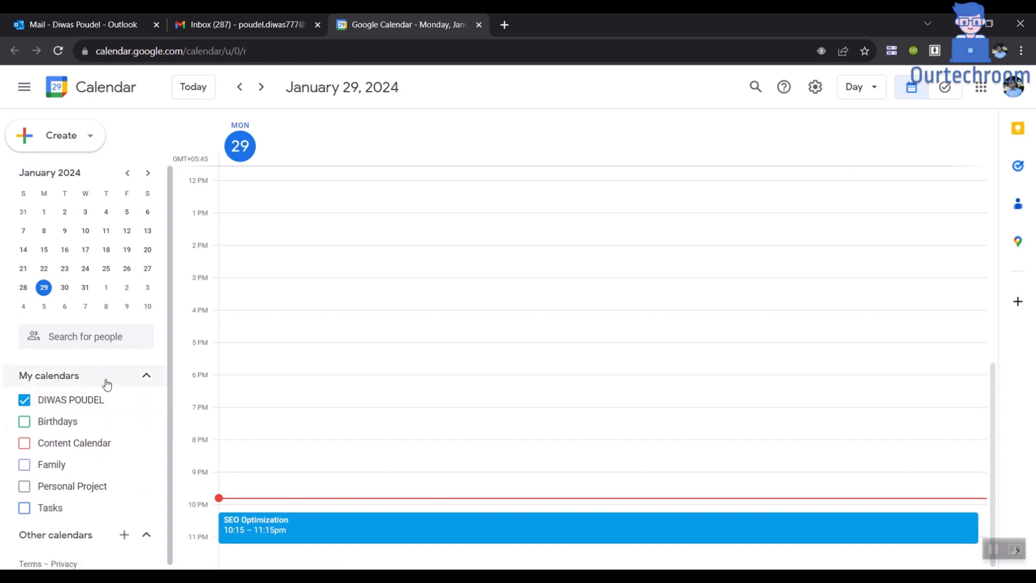
pyautogui.moveTo(148, 402)
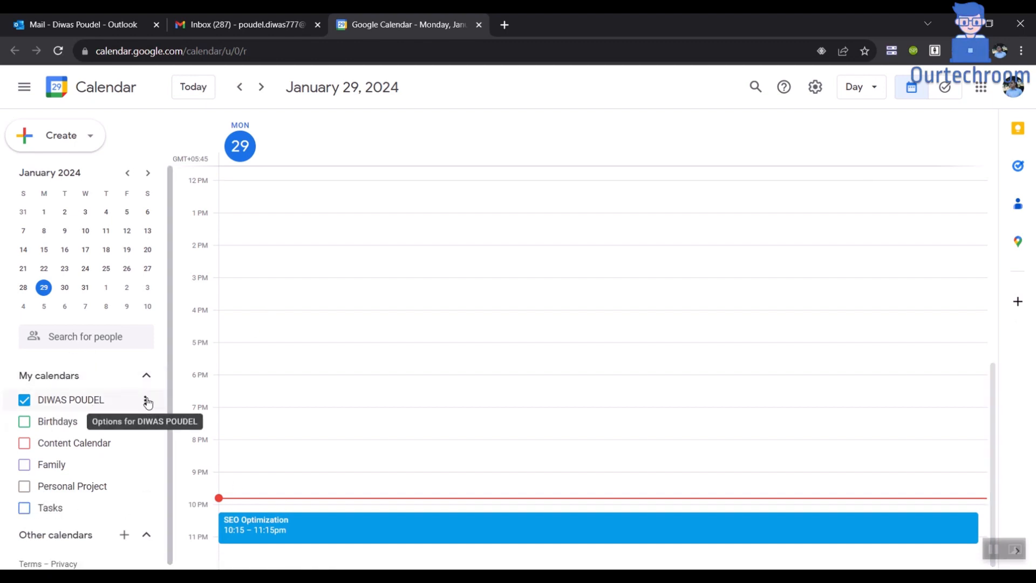
pyautogui.moveTo(25, 429)
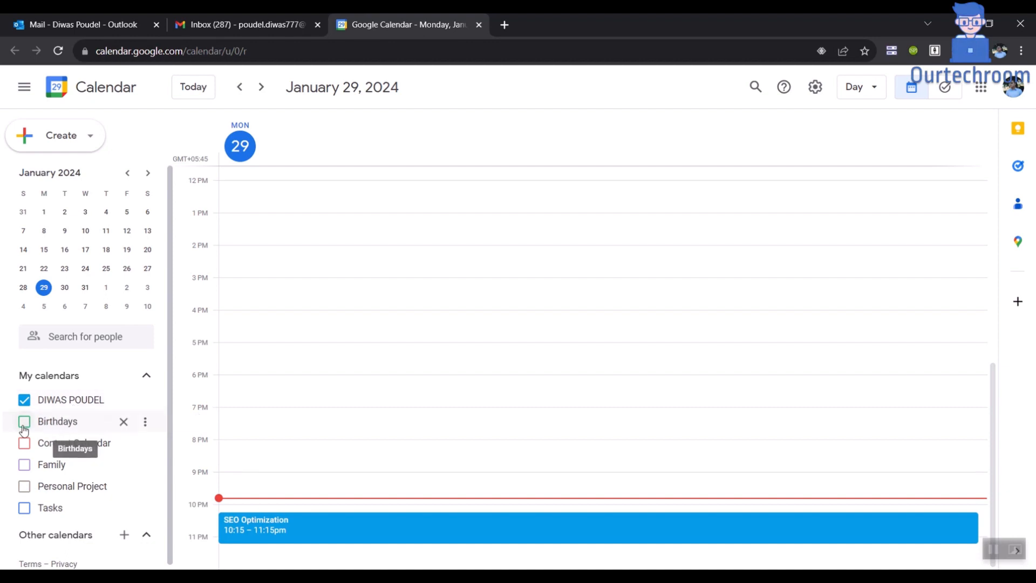
pyautogui.moveTo(97, 405)
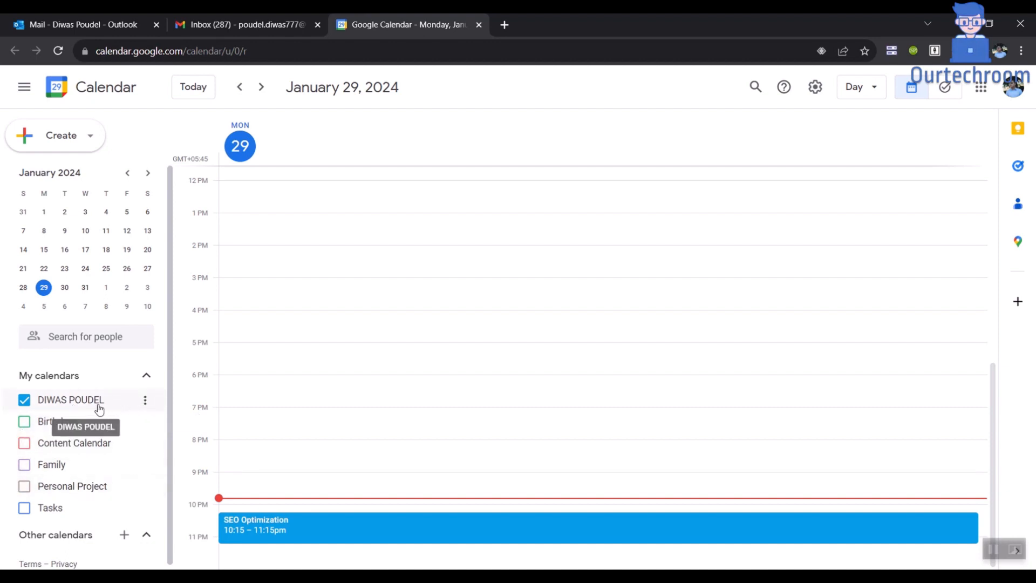
# Step: Reach the Settings and sharing page of the DIWAS POUDEL calendar from its three-dot menu
pyautogui.click(24, 399)
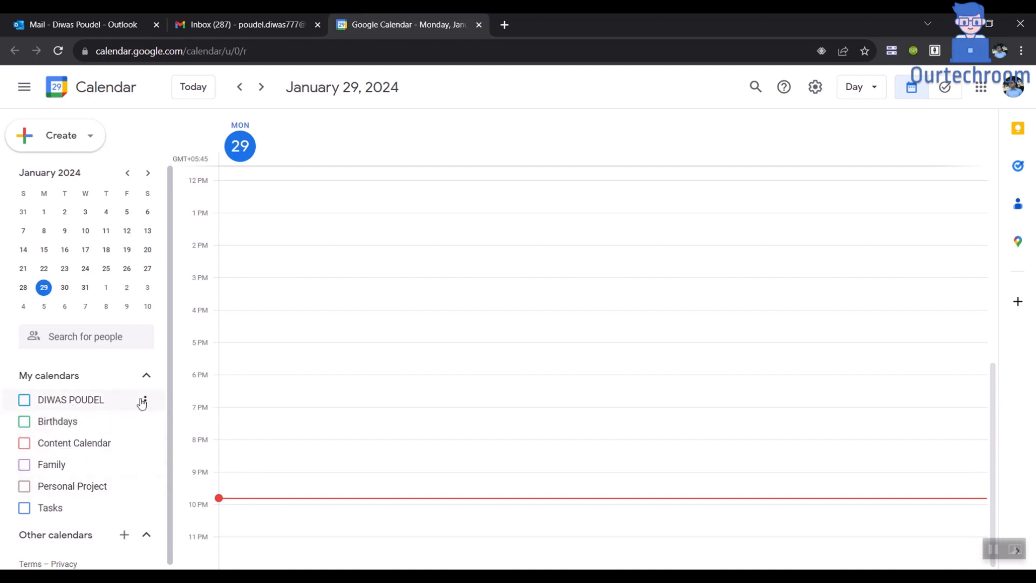
pyautogui.click(143, 399)
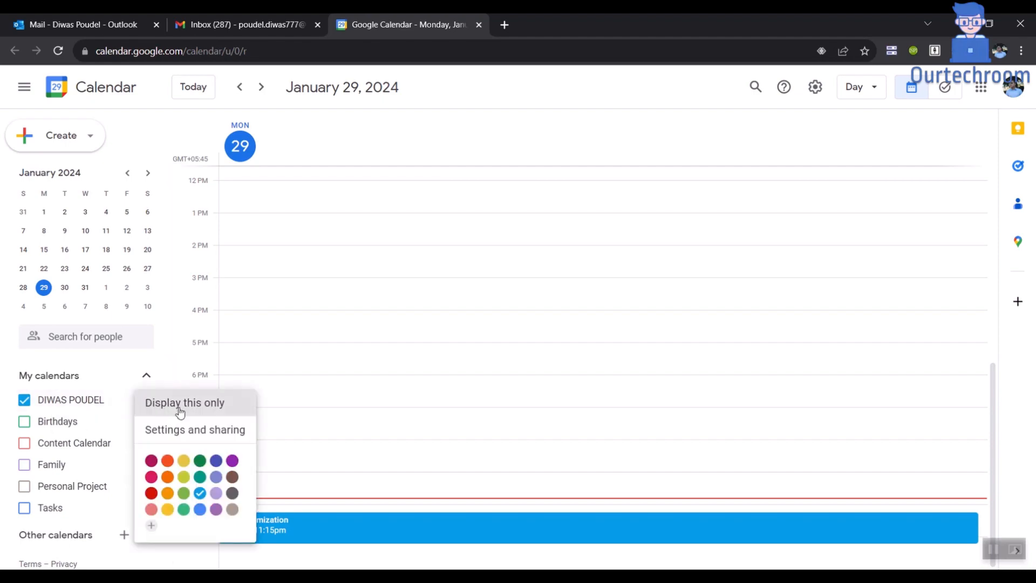
pyautogui.click(195, 429)
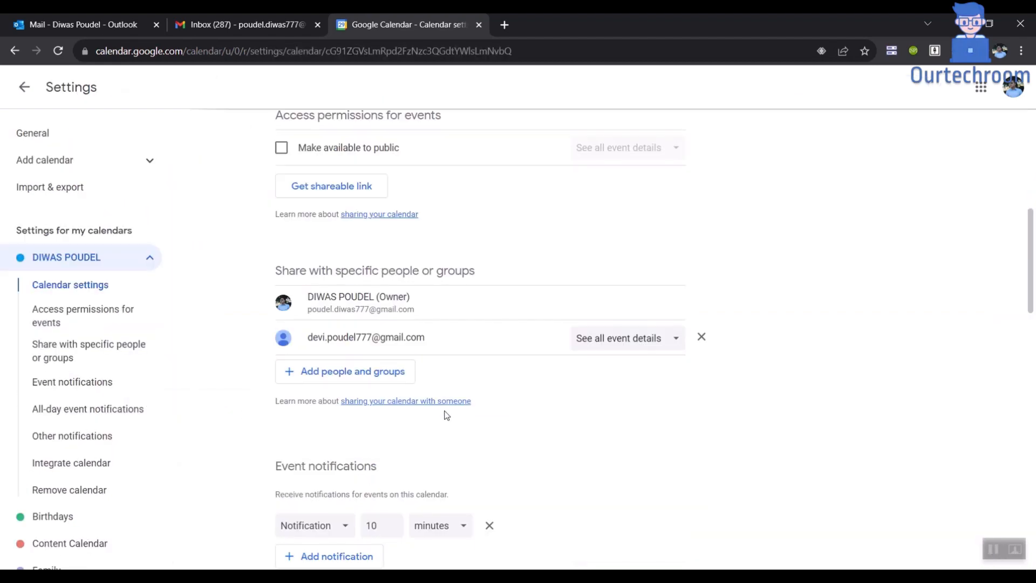
# Step: Copy the secret iCal-format address under Integrate calendar, accept the warning, and return to Outlook
pyautogui.scroll(-3)
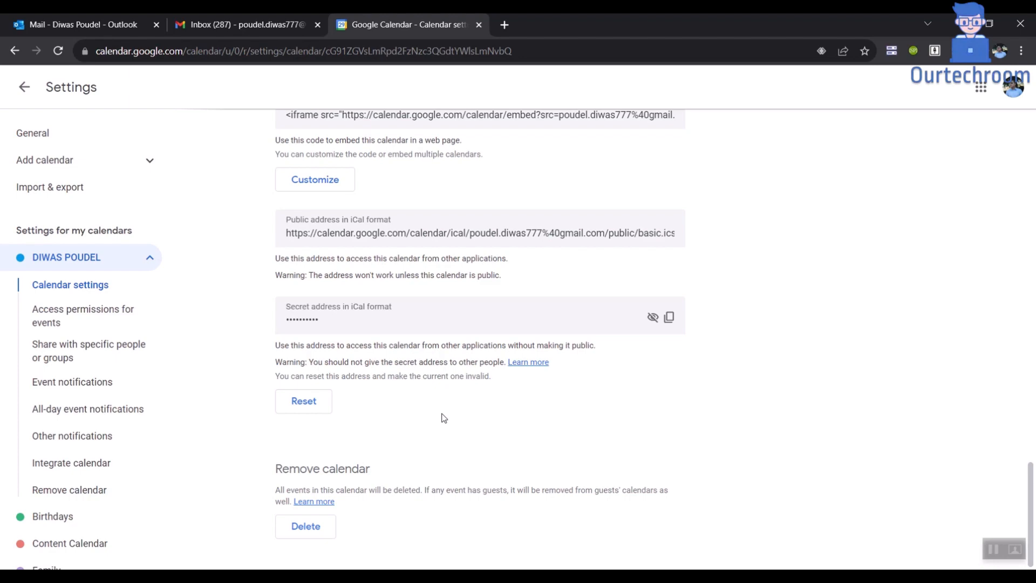
pyautogui.scroll(3)
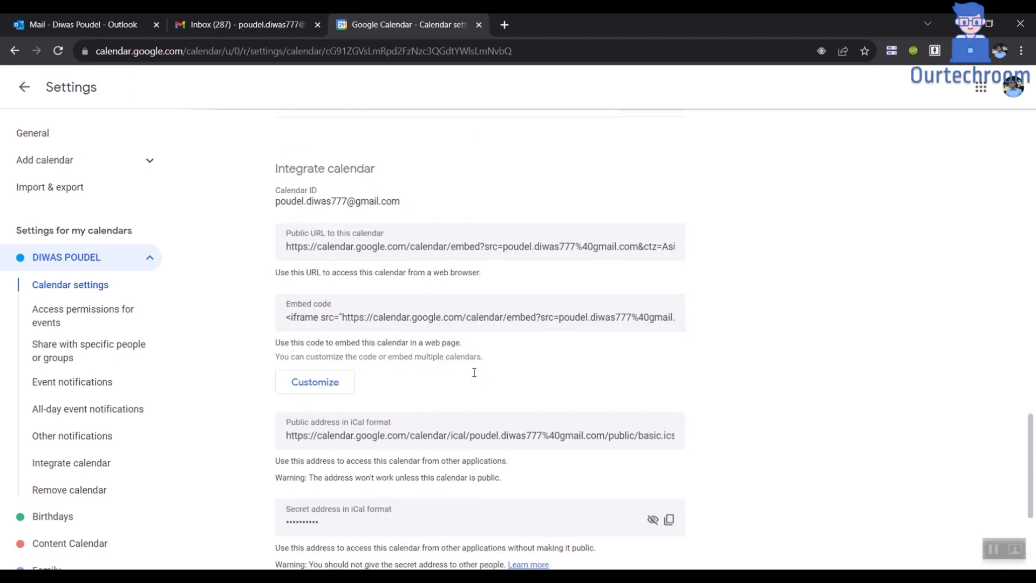
pyautogui.scroll(-3)
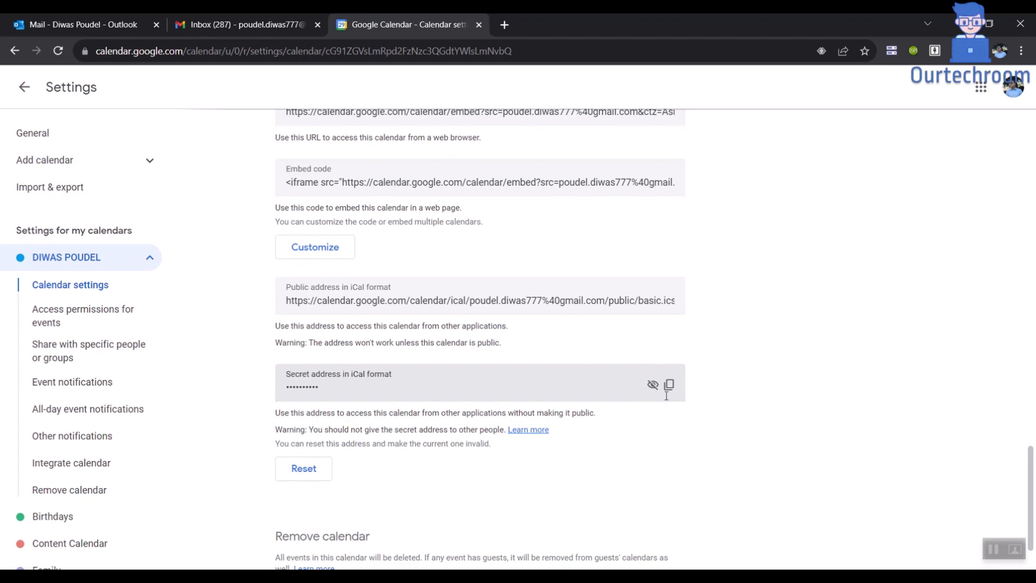
pyautogui.click(654, 385)
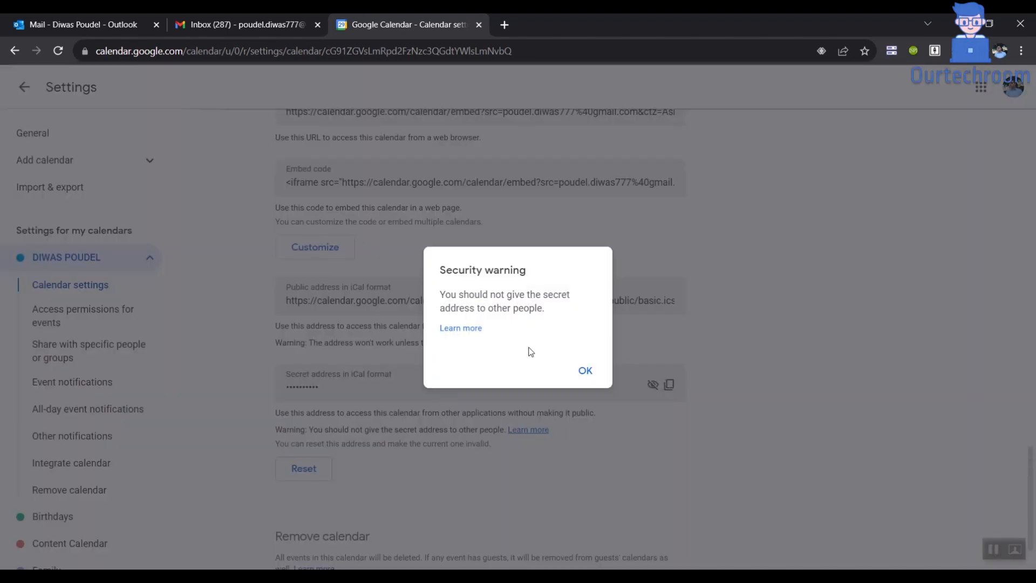
pyautogui.click(584, 370)
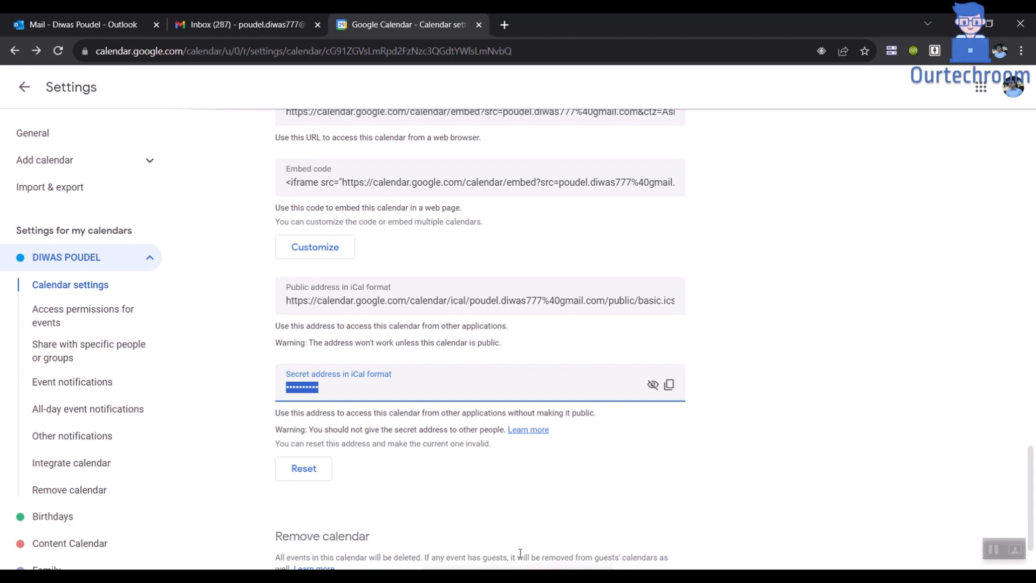
pyautogui.click(79, 25)
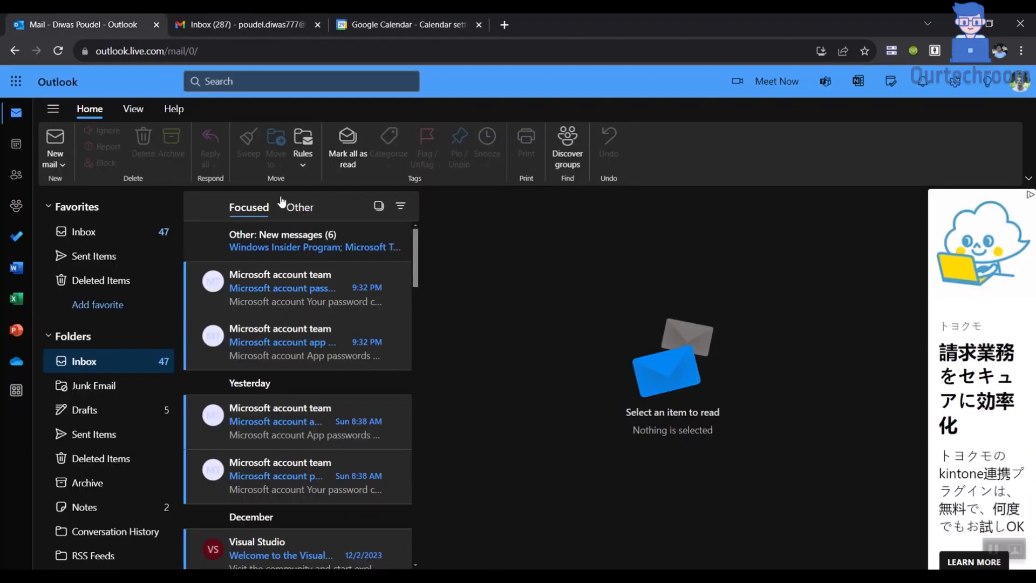
pyautogui.click(16, 142)
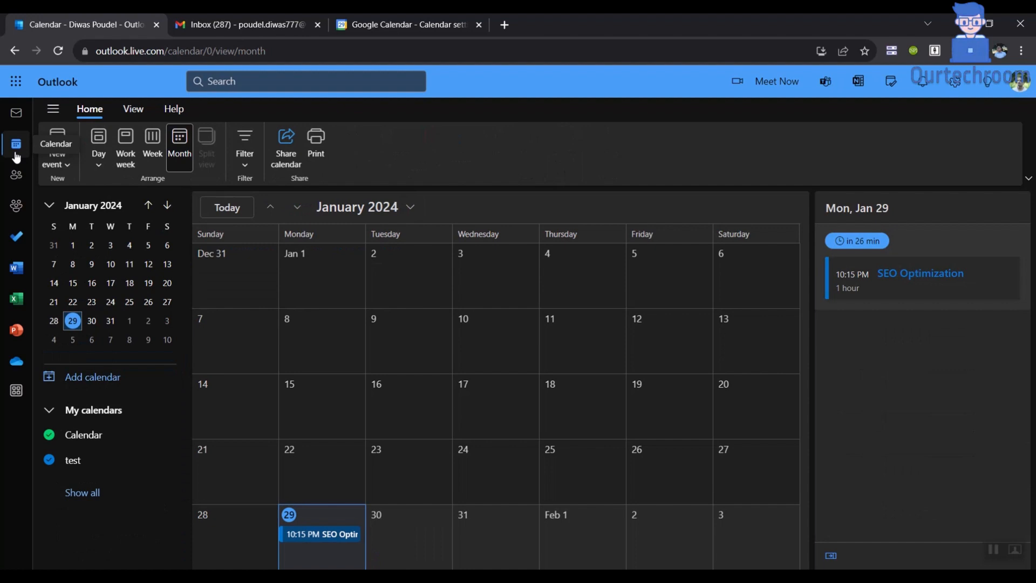
pyautogui.click(93, 376)
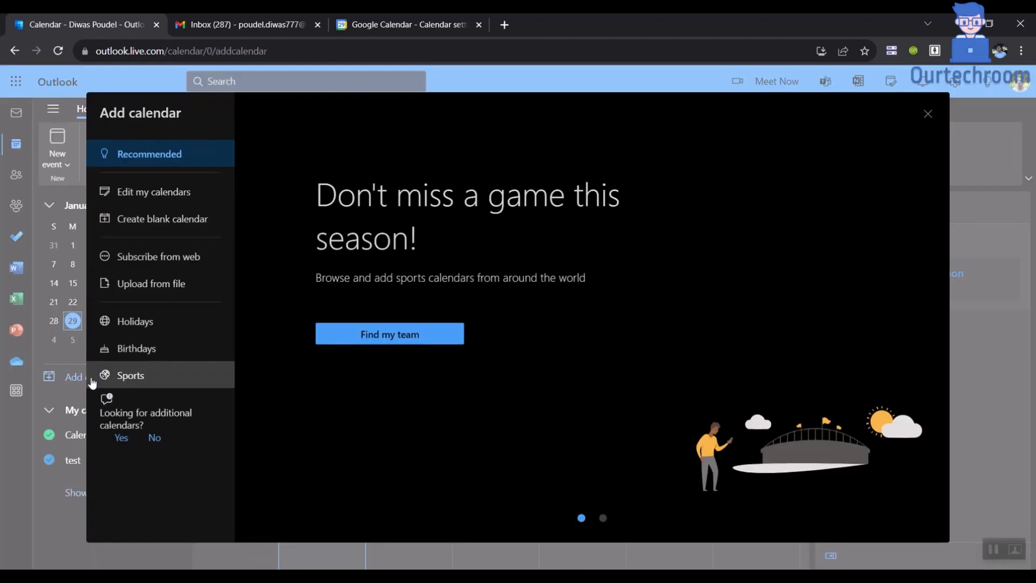
pyautogui.moveTo(118, 266)
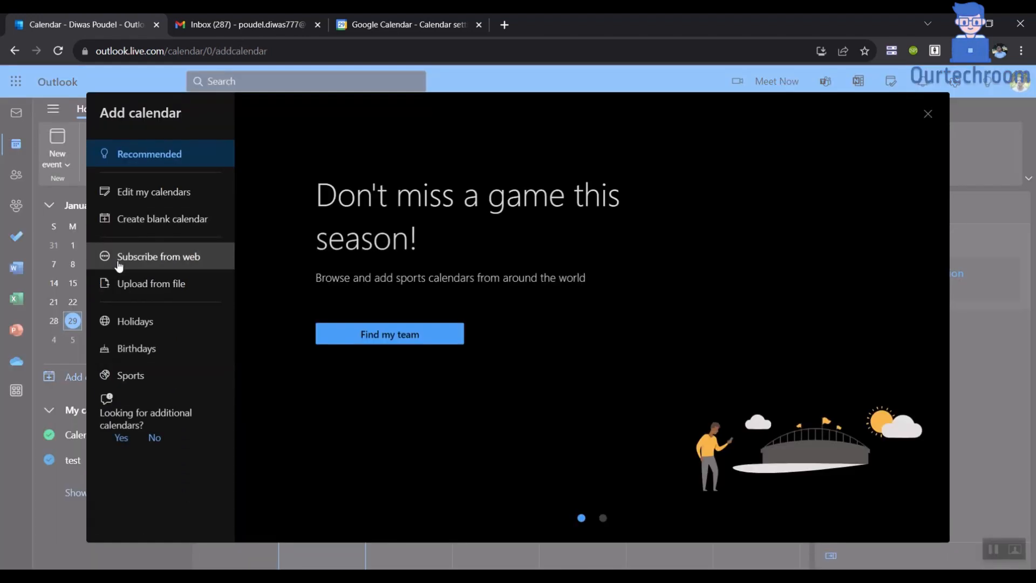
pyautogui.rightClick(298, 192)
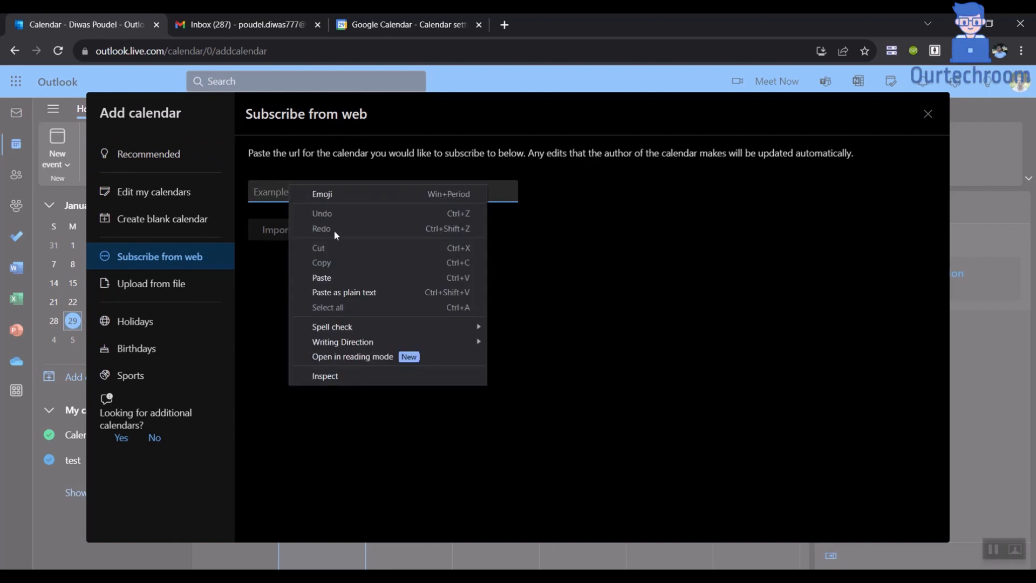
# Step: Paste the iCal URL, name it 'Google Calendar', pick a colour, place it in My calendars and import
pyautogui.click(322, 277)
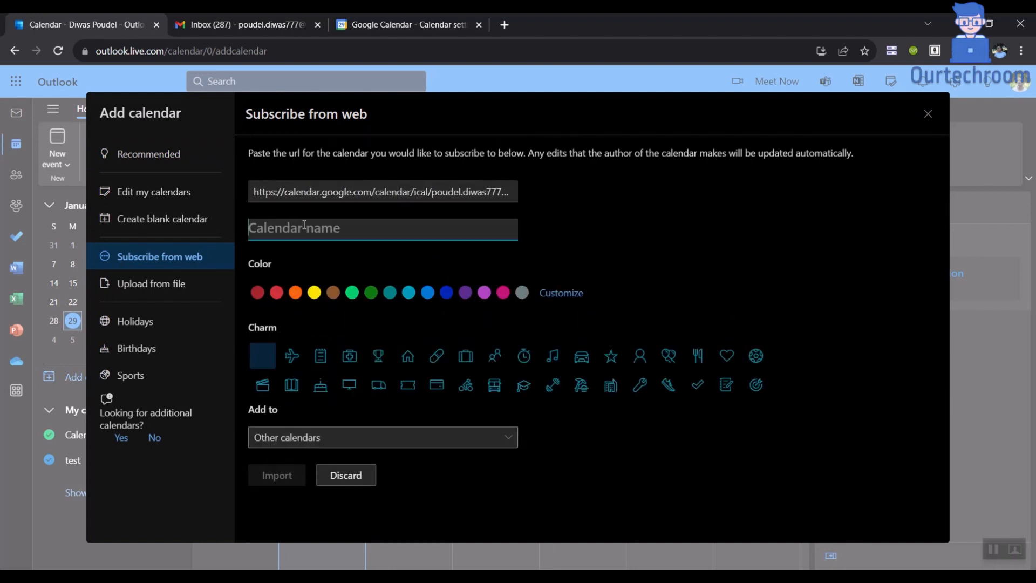
pyautogui.write('Google Calendar')
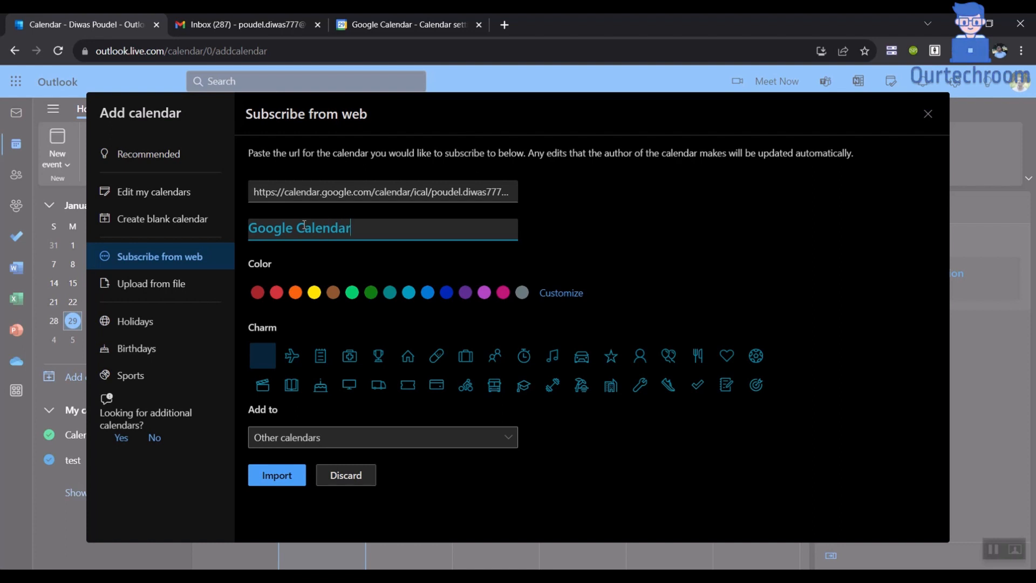
pyautogui.click(446, 292)
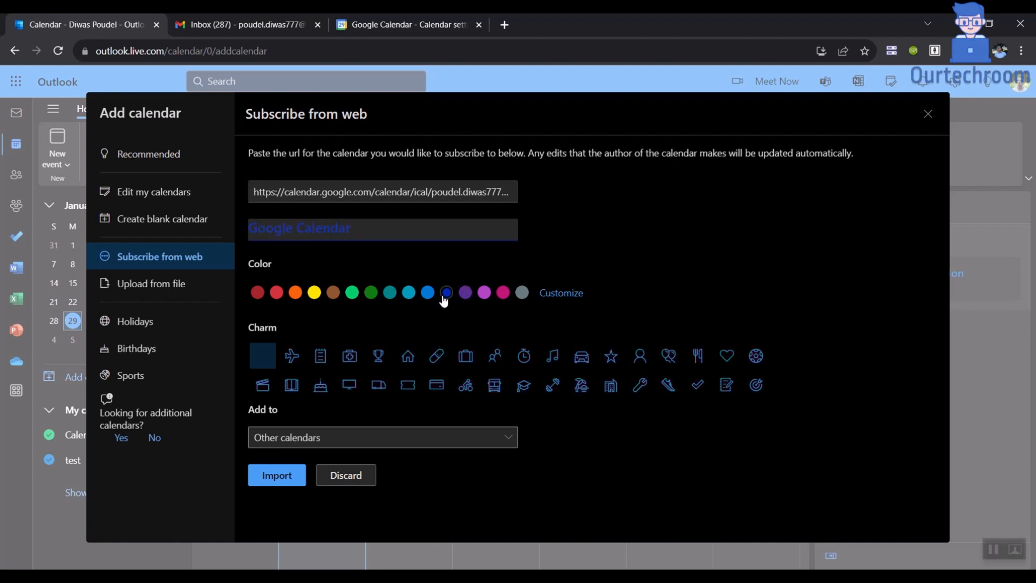
pyautogui.moveTo(277, 456)
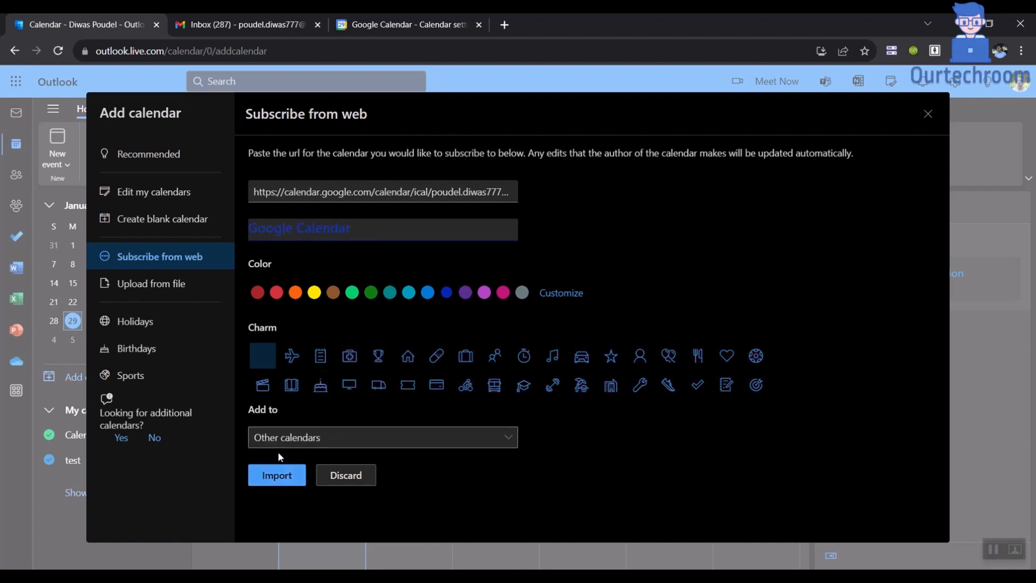
pyautogui.click(382, 437)
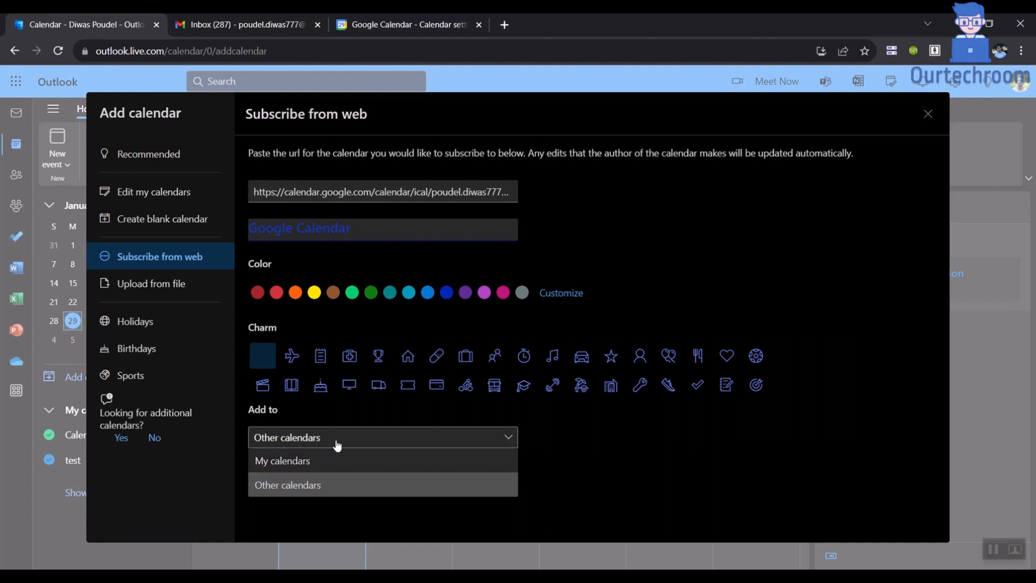
pyautogui.click(281, 461)
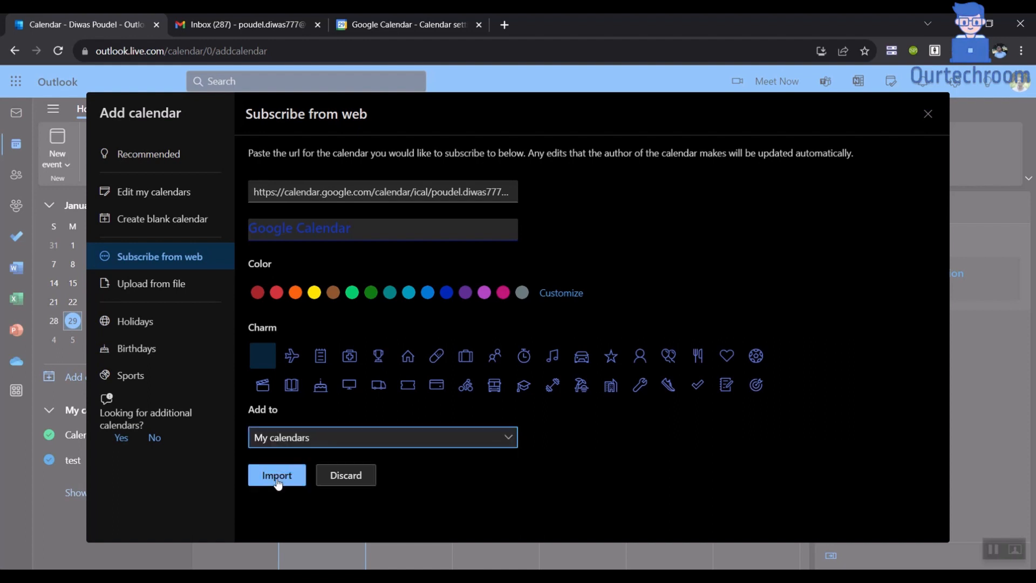
pyautogui.click(277, 476)
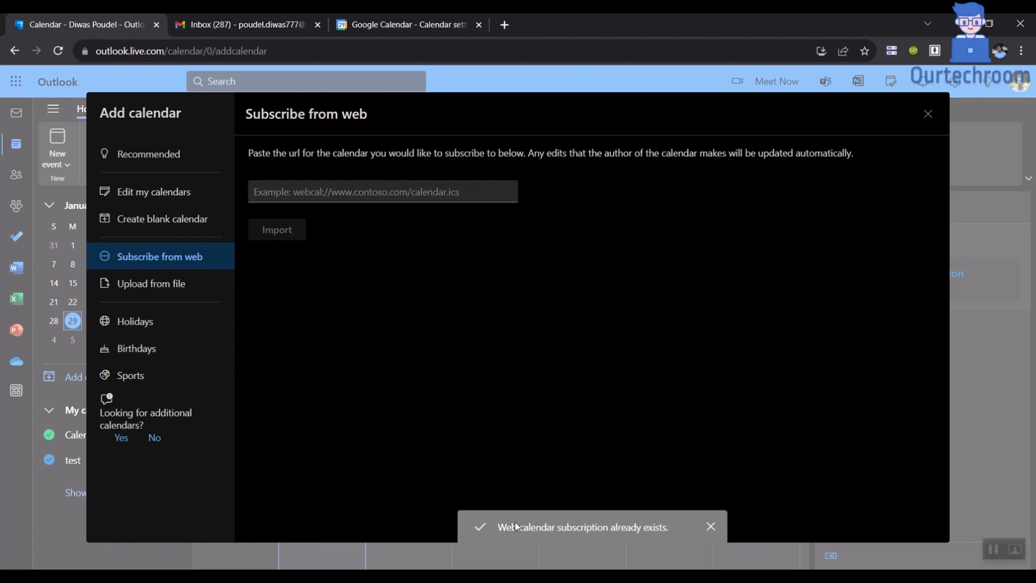
pyautogui.moveTo(929, 113)
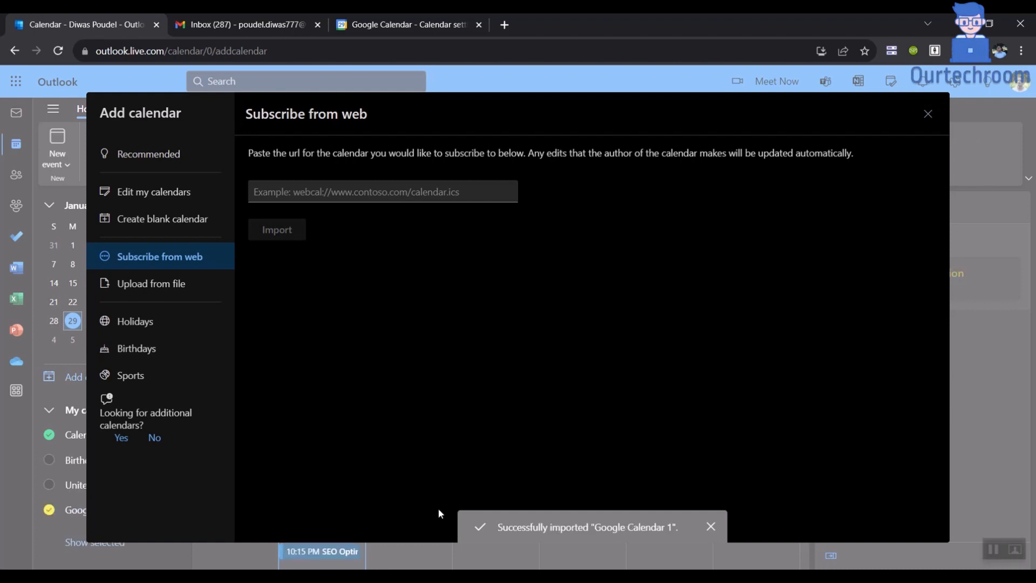
# Step: Close the Add calendar dialog and toggle Google Calendar 1 off and back on under My calendars
pyautogui.click(928, 113)
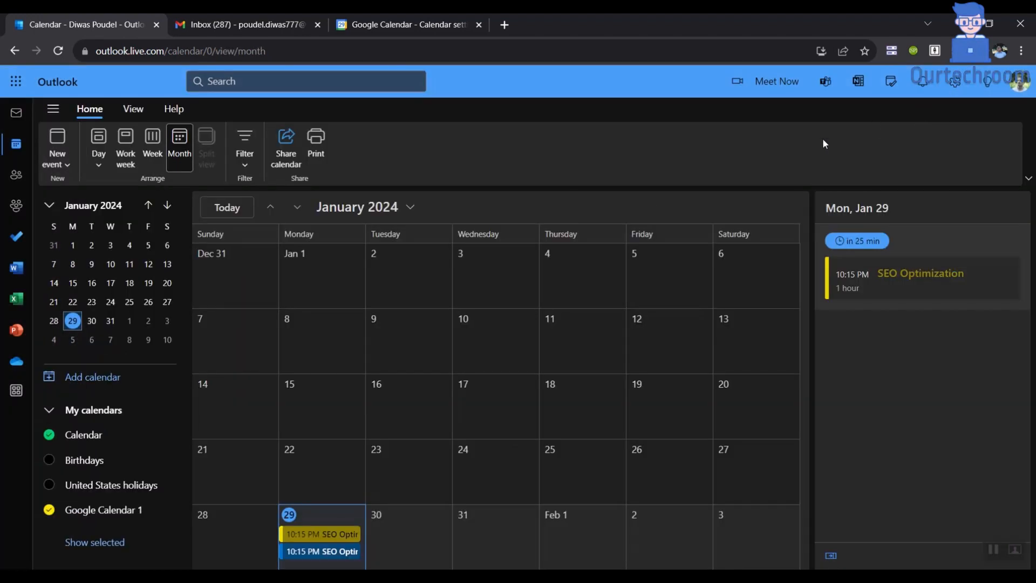
pyautogui.moveTo(94, 410)
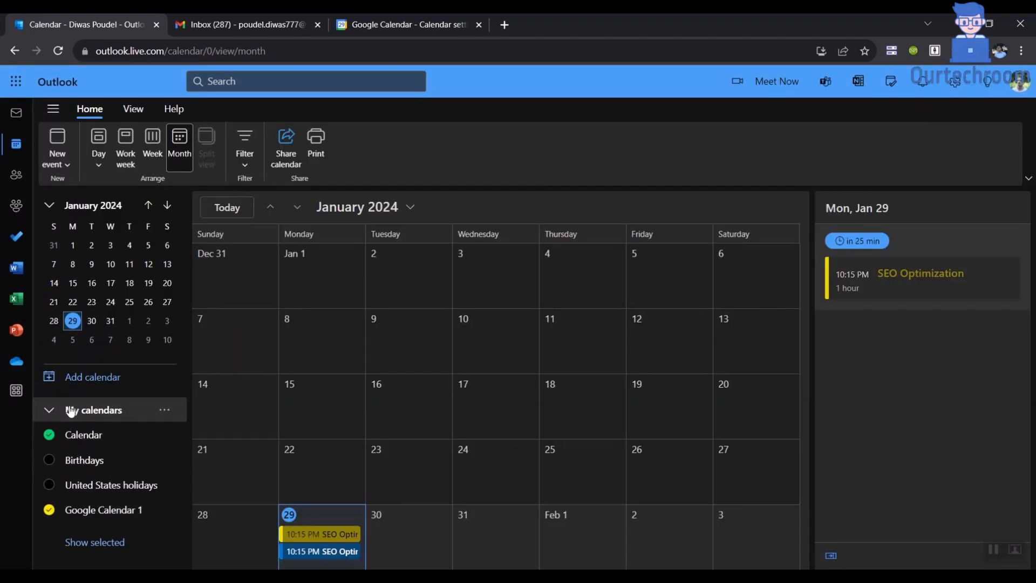
pyautogui.click(48, 509)
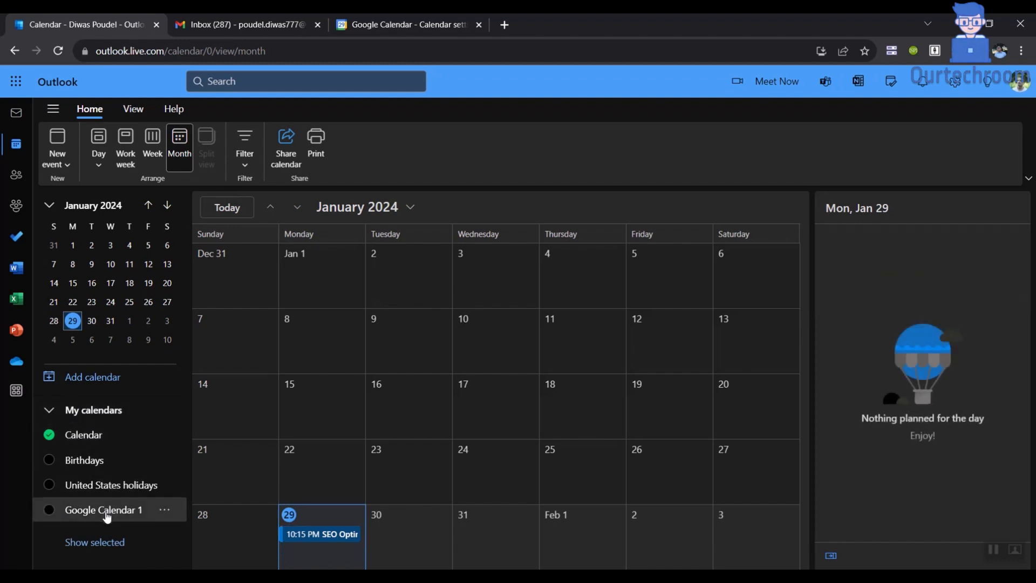
pyautogui.click(49, 509)
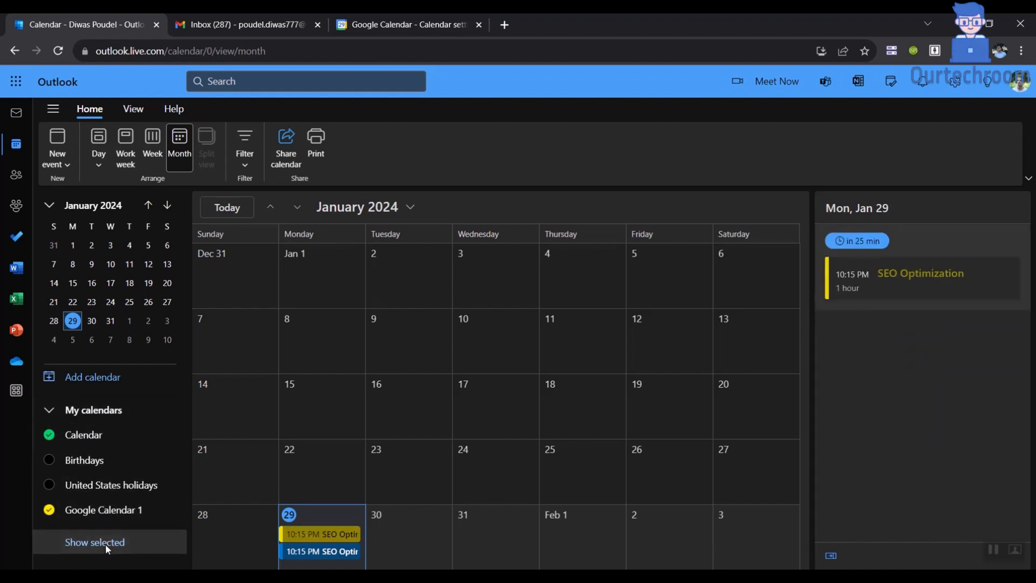